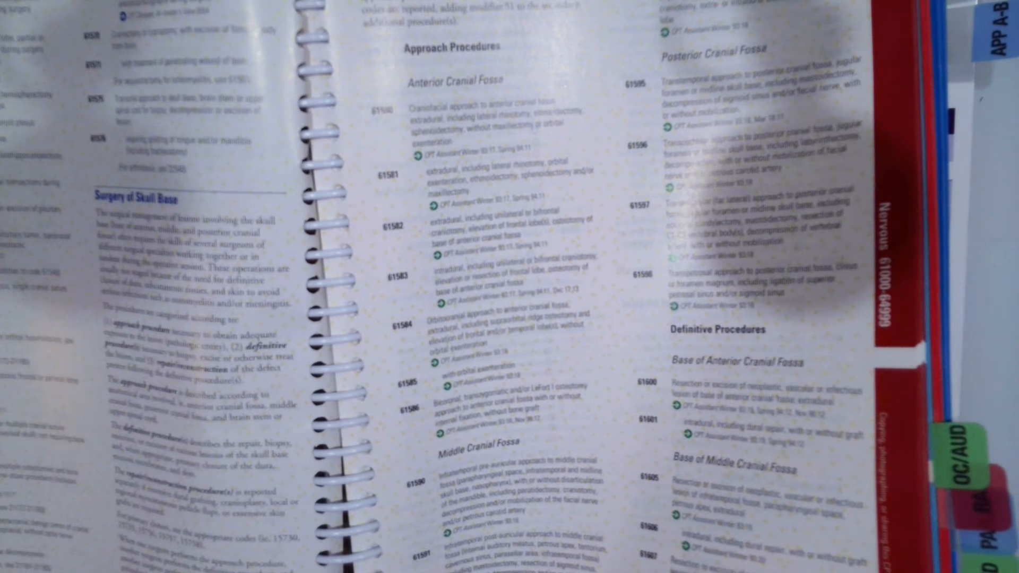
scroll("left", 3)
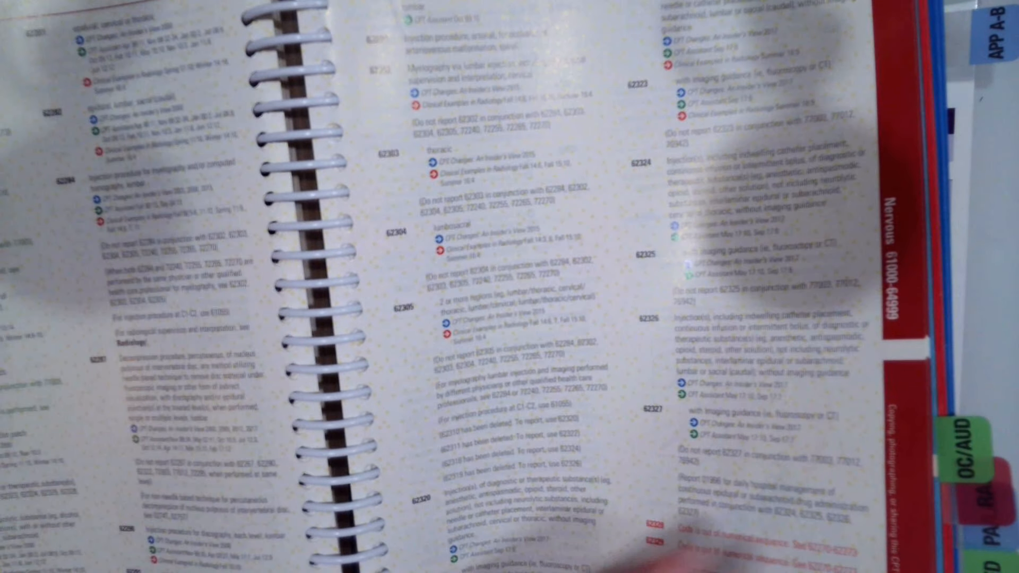